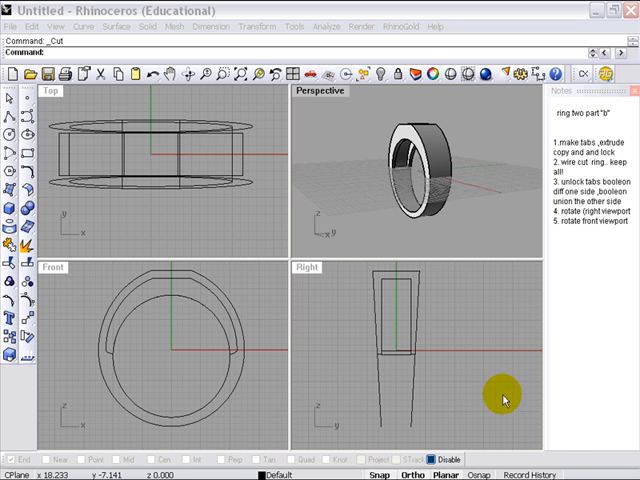
{"action": "mouse_move", "coordinate": [68, 278]}
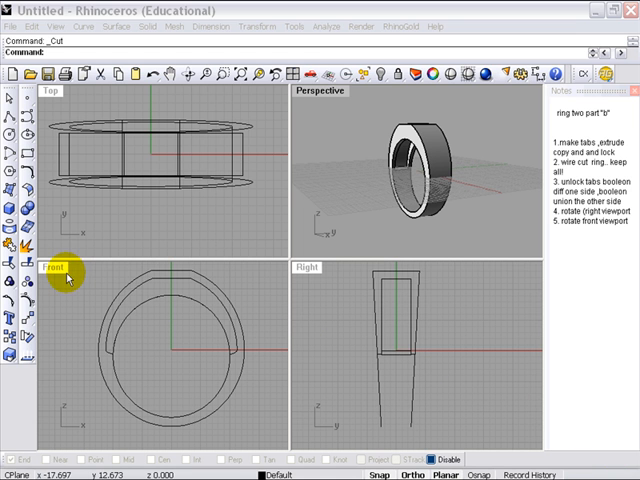
Maximize the Front view and draw a small tab circle on the left of the ring band.
{"action": "double_click", "coordinate": [56, 268]}
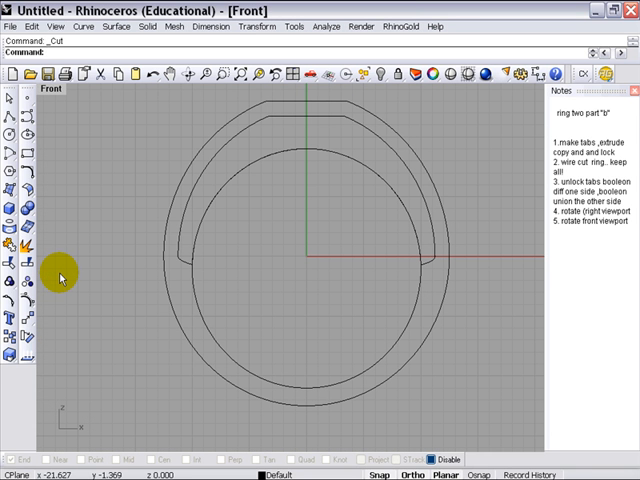
{"action": "mouse_move", "coordinate": [72, 236]}
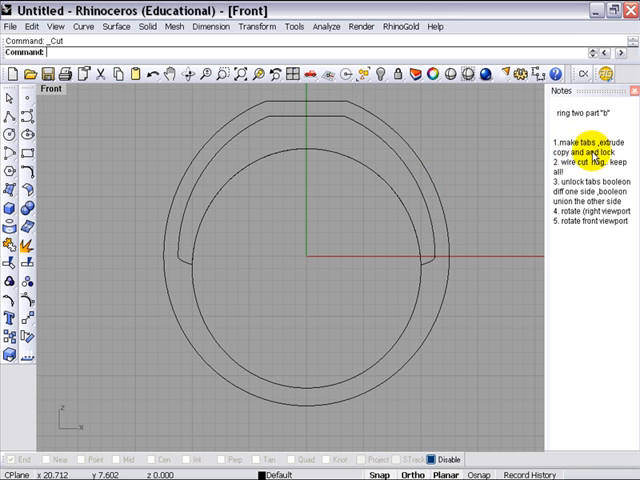
{"action": "mouse_move", "coordinate": [144, 216]}
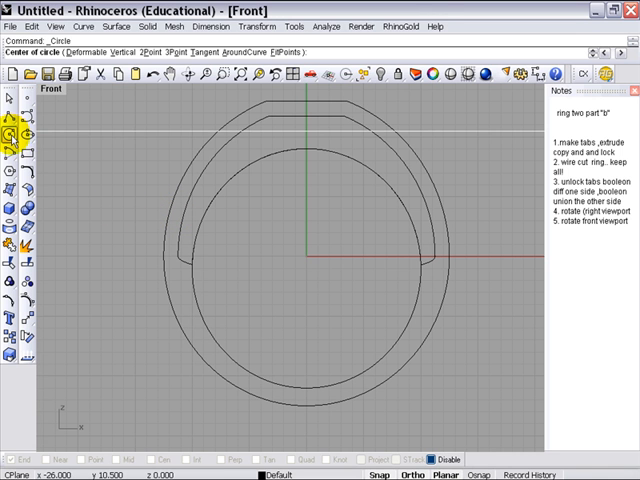
{"action": "mouse_move", "coordinate": [172, 278]}
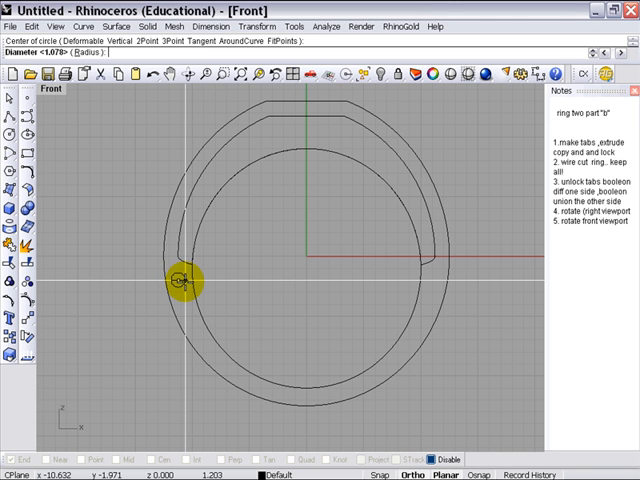
{"action": "left_click", "coordinate": [178, 288]}
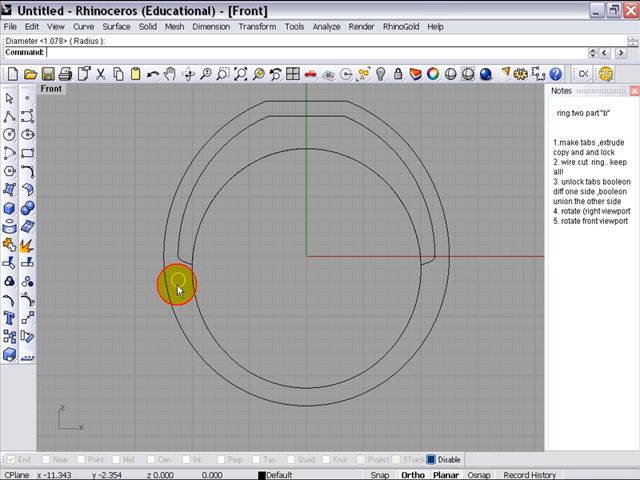
{"action": "mouse_move", "coordinate": [60, 324]}
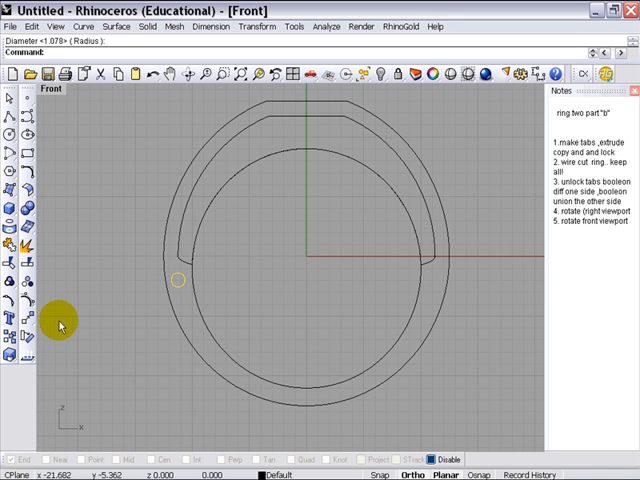
{"action": "mouse_move", "coordinate": [20, 322]}
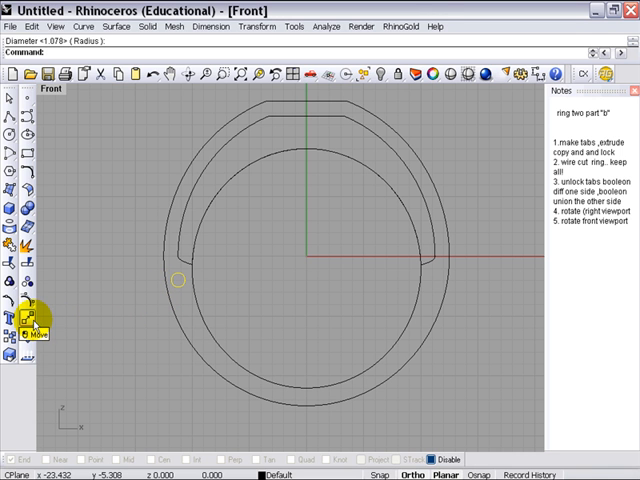
{"action": "left_click", "coordinate": [16, 330]}
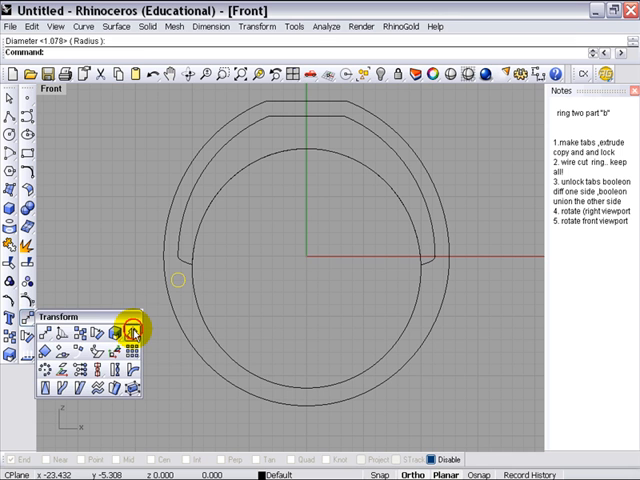
Mirror-copy the small circle across the ring centre to its right side.
{"action": "left_click", "coordinate": [132, 330]}
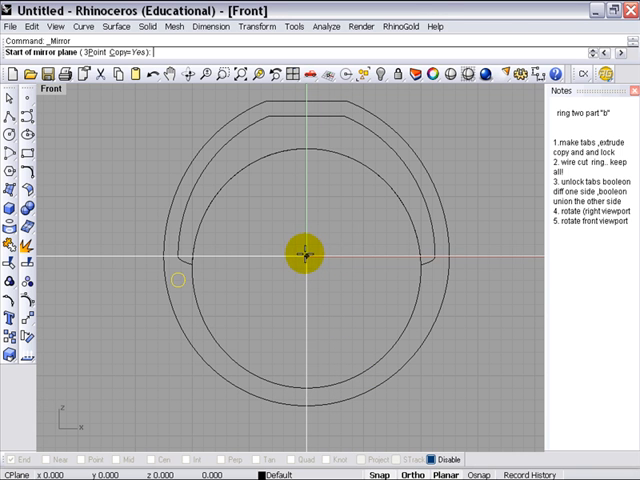
{"action": "left_click", "coordinate": [302, 262]}
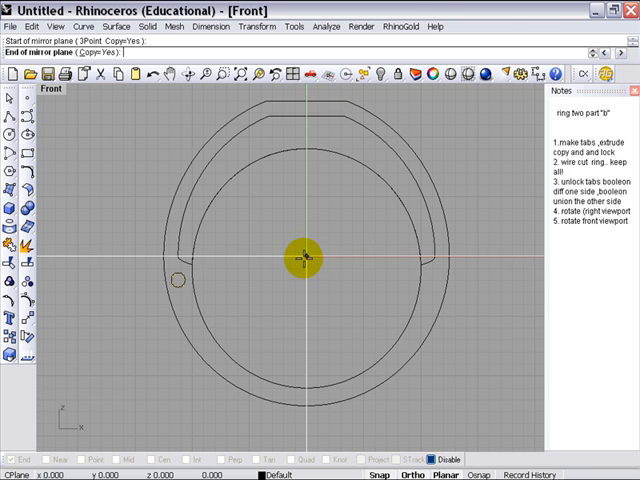
{"action": "left_click", "coordinate": [304, 264]}
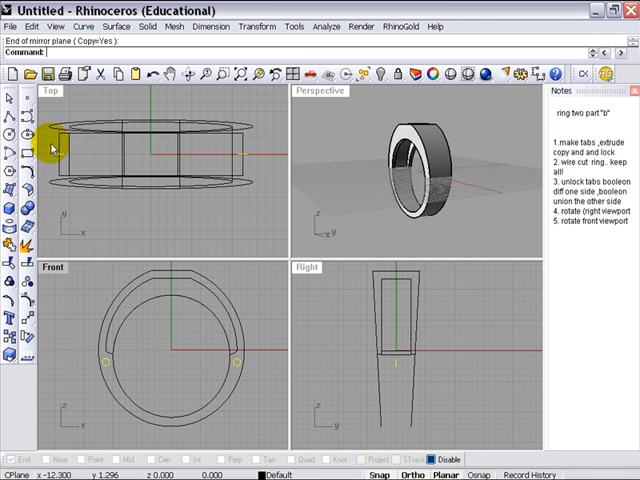
{"action": "mouse_move", "coordinate": [30, 208]}
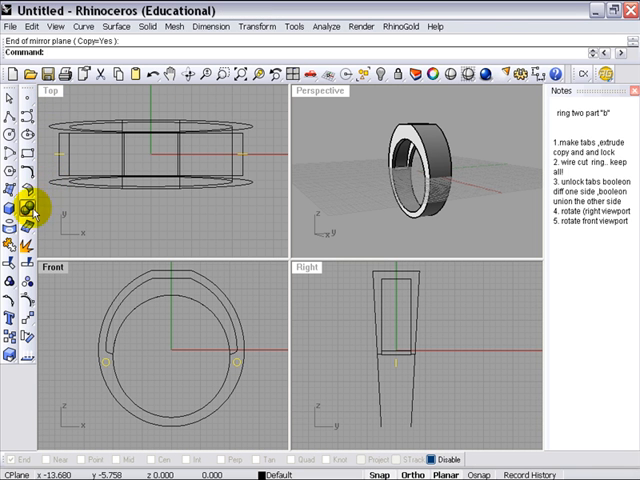
{"action": "mouse_move", "coordinate": [16, 208]}
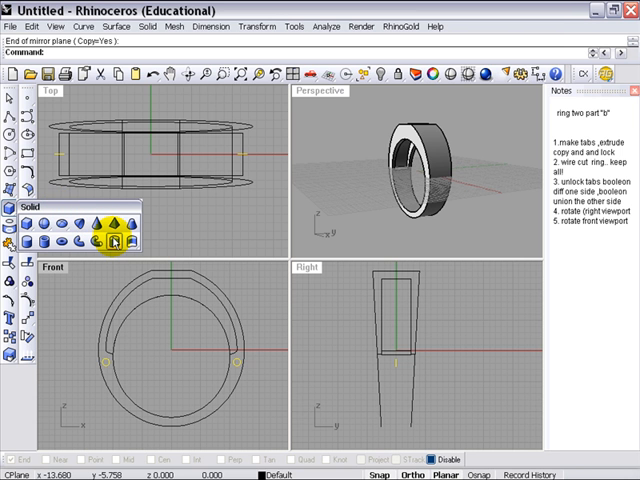
Extrude both small circles into solid pins running through the ring band.
{"action": "left_click", "coordinate": [116, 240]}
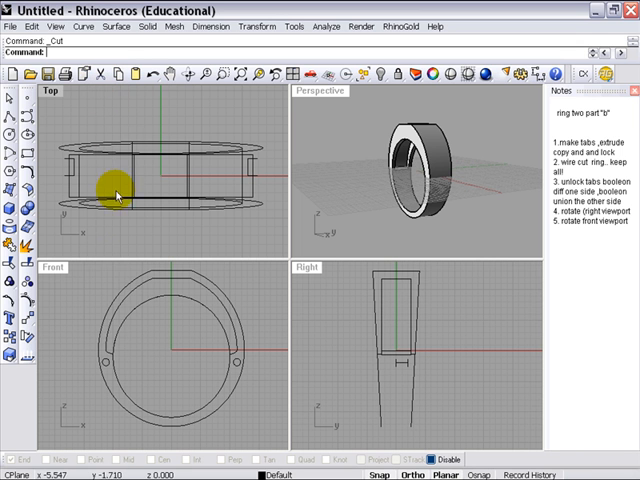
{"action": "mouse_move", "coordinate": [80, 350]}
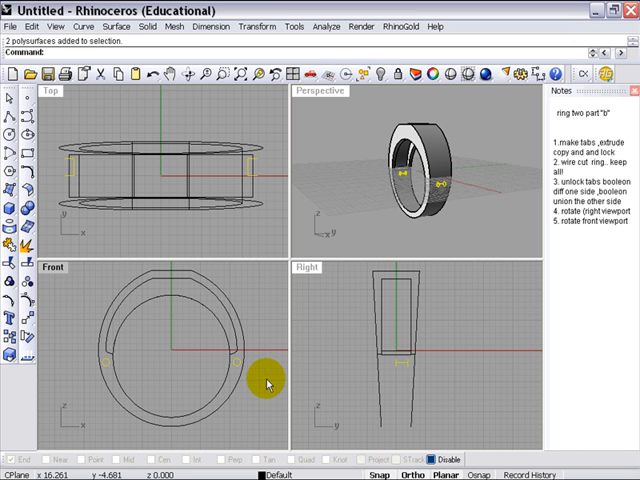
{"action": "mouse_move", "coordinate": [204, 390]}
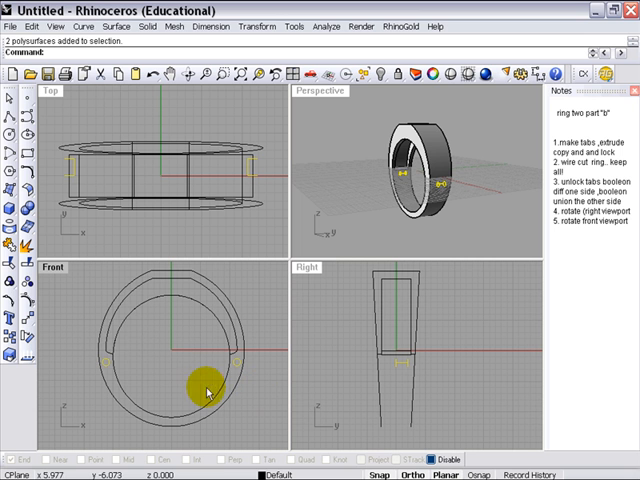
{"action": "mouse_move", "coordinate": [84, 344]}
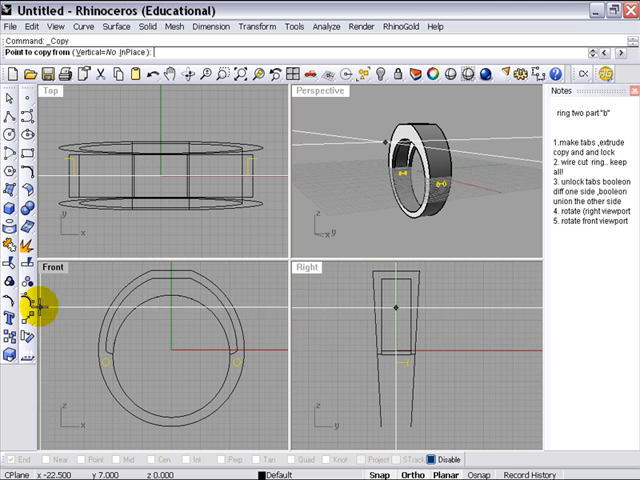
{"action": "mouse_move", "coordinate": [124, 116]}
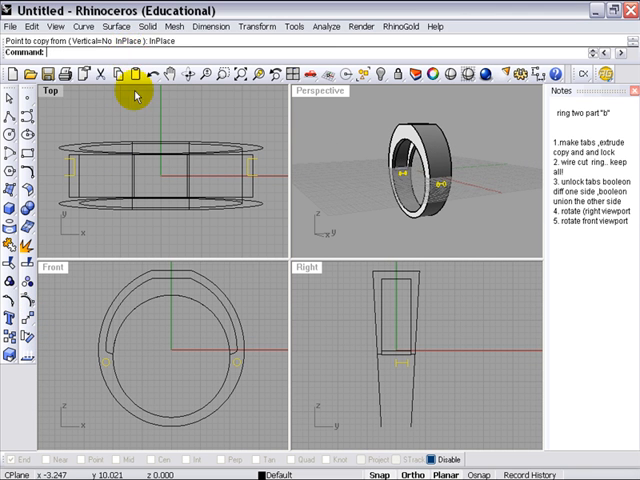
{"action": "mouse_move", "coordinate": [178, 256]}
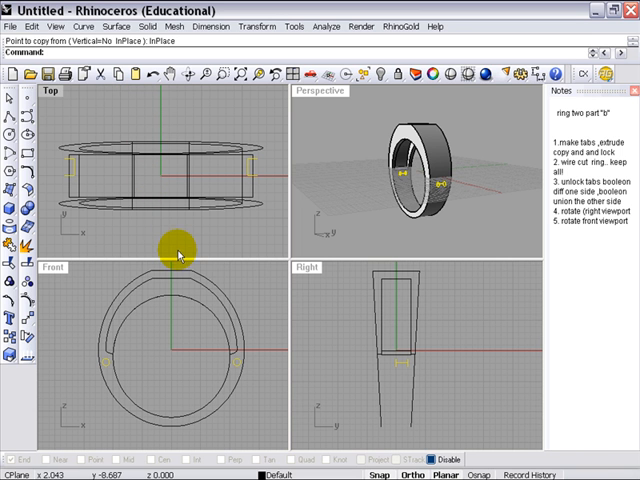
{"action": "mouse_move", "coordinate": [216, 238]}
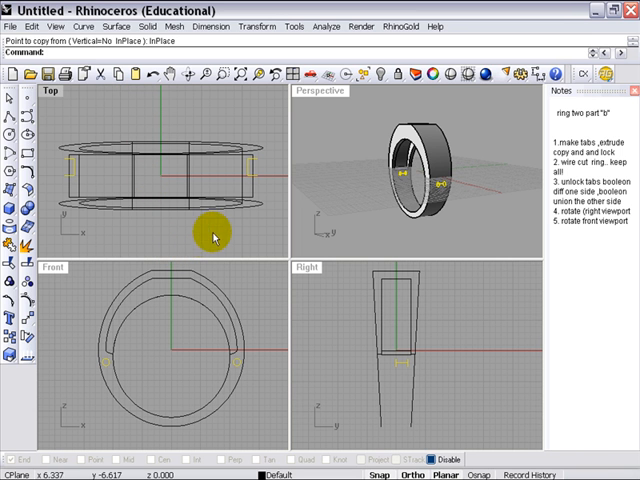
{"action": "mouse_move", "coordinate": [350, 140]}
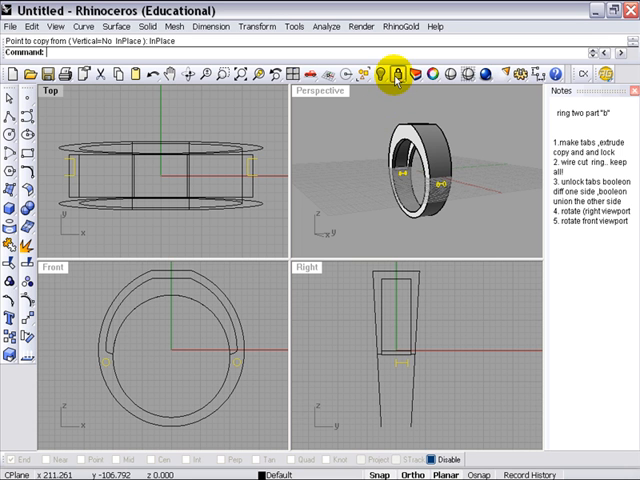
Lock the in-place duplicates of the two pins for later use as holes.
{"action": "left_click", "coordinate": [396, 74]}
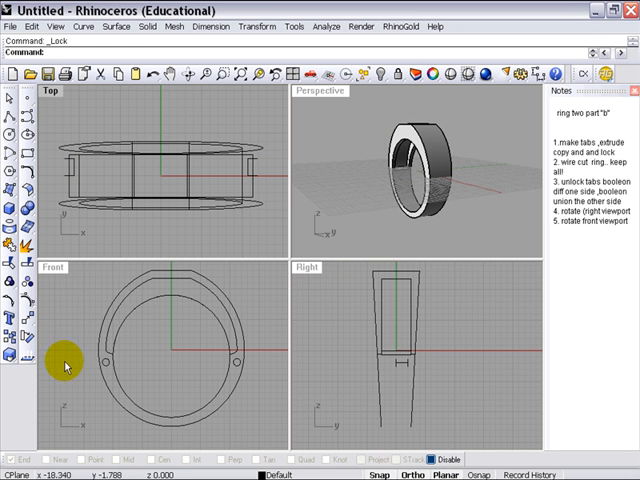
{"action": "mouse_move", "coordinate": [250, 384]}
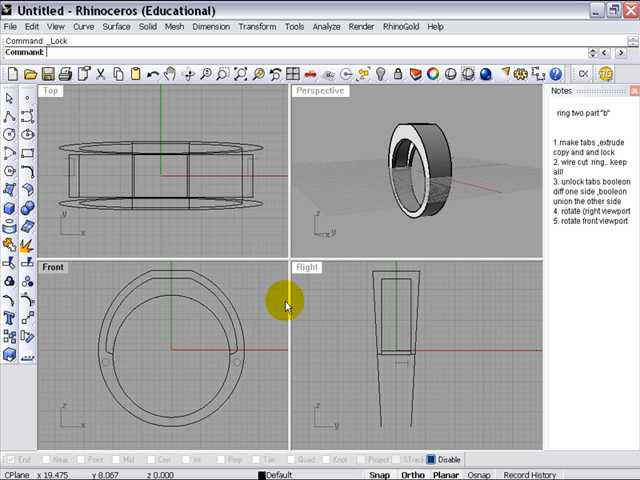
{"action": "mouse_move", "coordinate": [260, 344]}
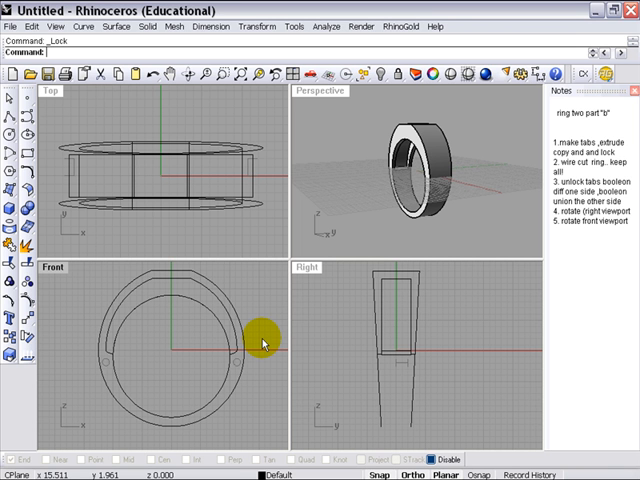
{"action": "mouse_move", "coordinate": [266, 220]}
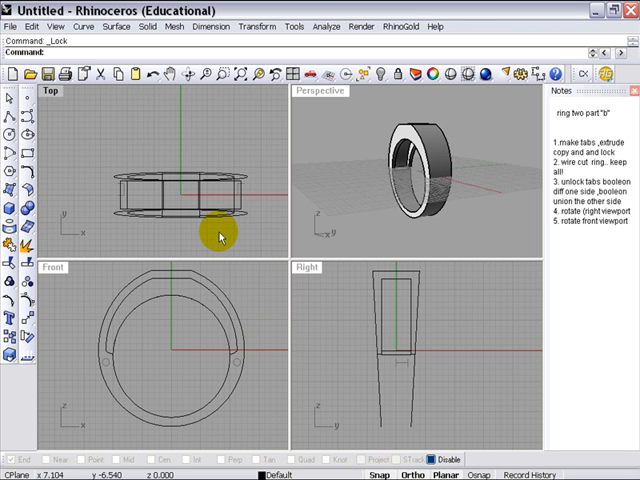
{"action": "mouse_move", "coordinate": [64, 156]}
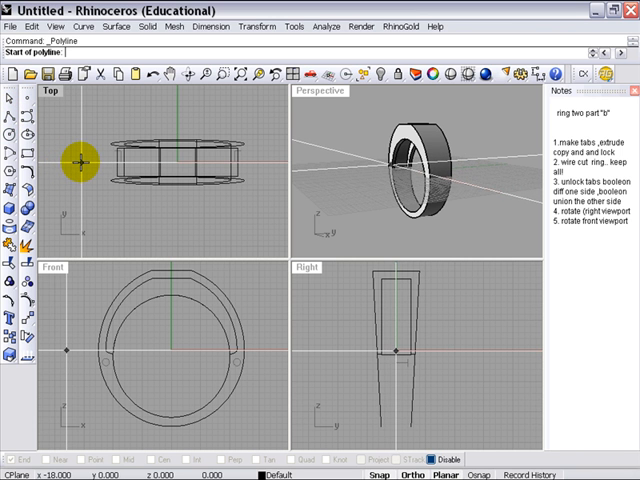
Draw a straight cutting polyline across the ring in the Top view.
{"action": "left_click", "coordinate": [262, 160]}
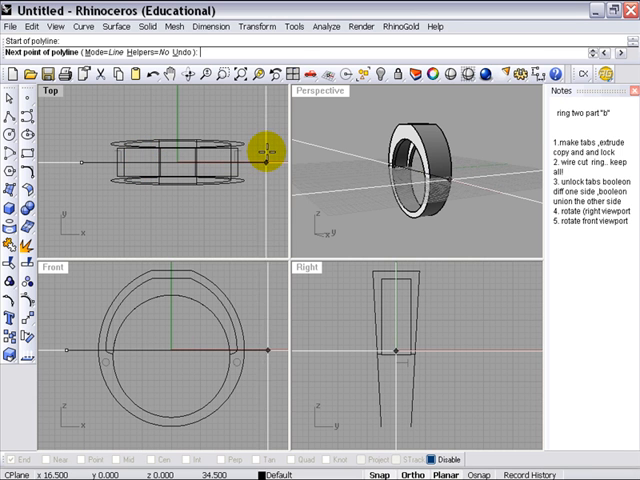
{"action": "left_click", "coordinate": [272, 156]}
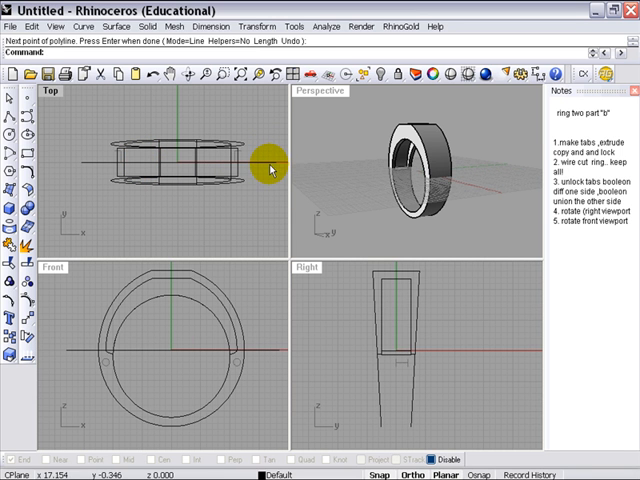
{"action": "mouse_move", "coordinate": [116, 212]}
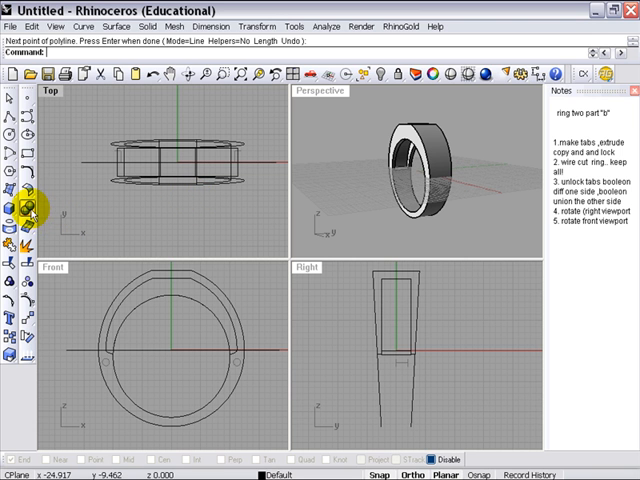
WireCut the ring along the straight line into two halves, keeping all parts.
{"action": "left_click", "coordinate": [16, 208]}
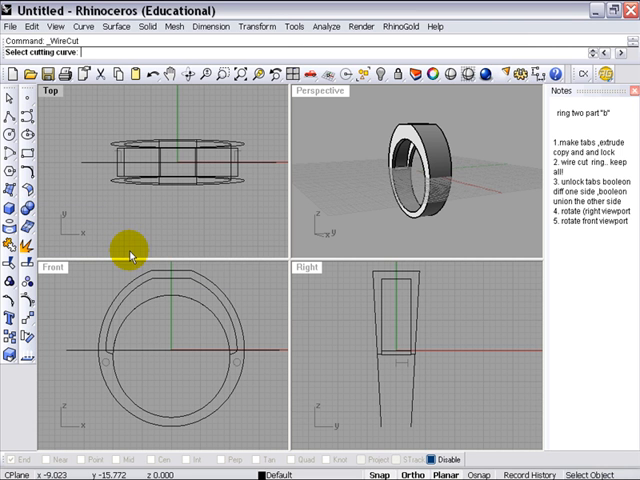
{"action": "mouse_move", "coordinate": [108, 178]}
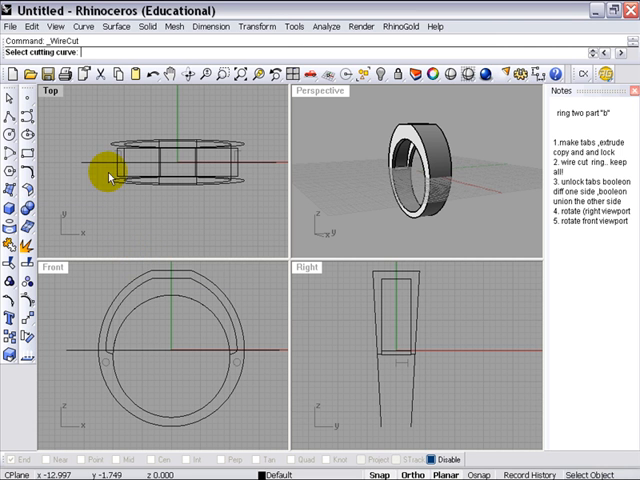
{"action": "left_click", "coordinate": [104, 168]}
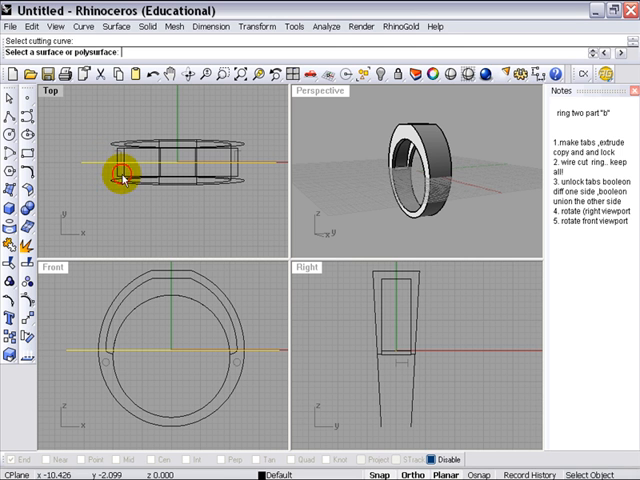
{"action": "left_click", "coordinate": [122, 160]}
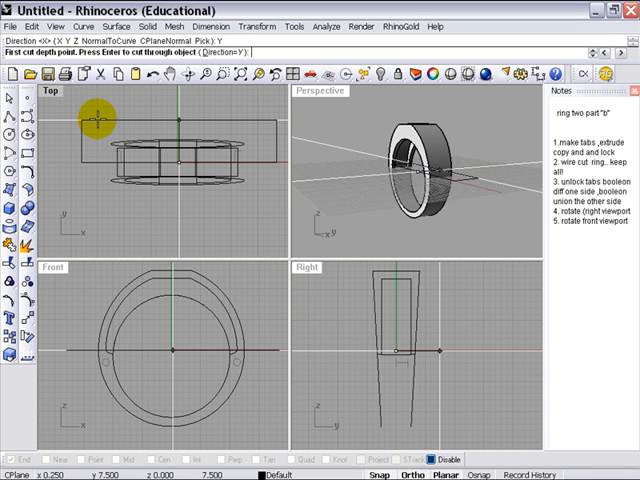
{"action": "mouse_move", "coordinate": [170, 228]}
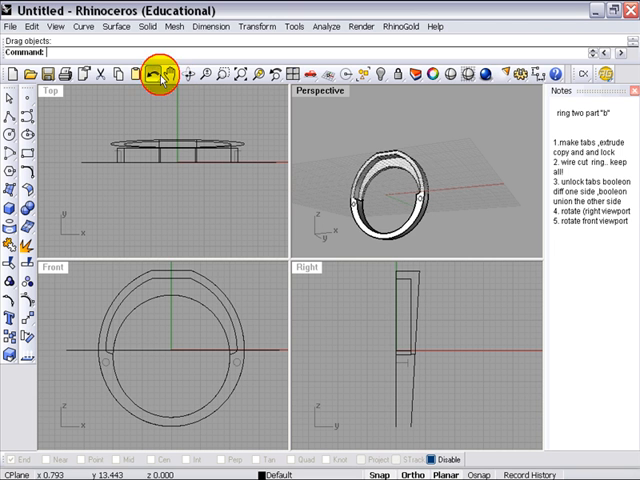
{"action": "left_click", "coordinate": [160, 76]}
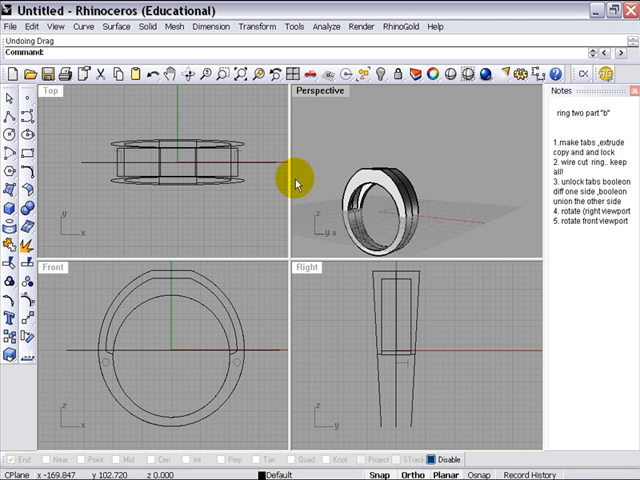
{"action": "mouse_move", "coordinate": [248, 298]}
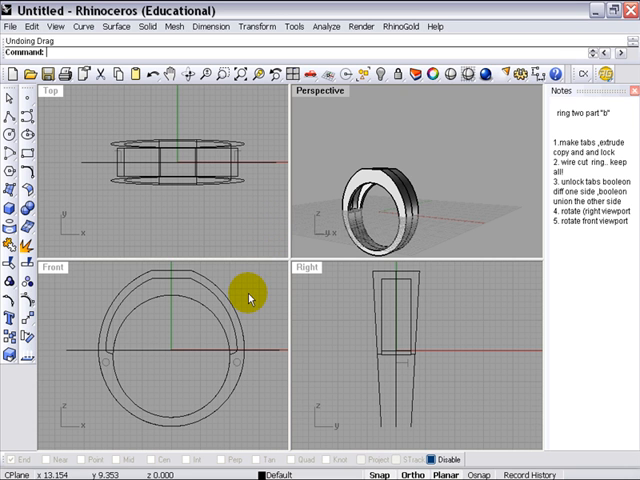
{"action": "mouse_move", "coordinate": [304, 196]}
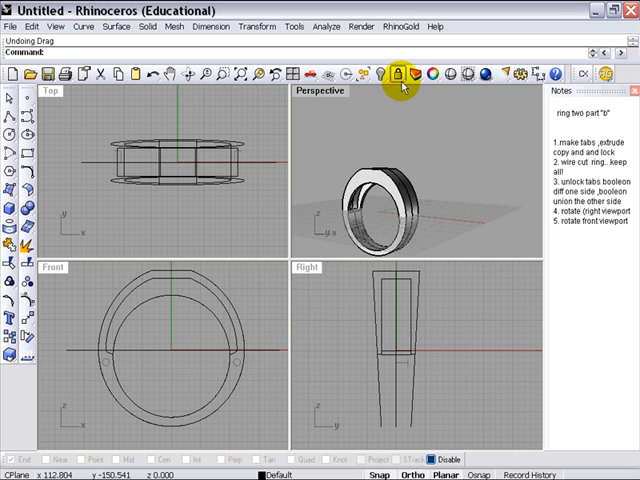
Unlock the four locked tab objects so they can be edited again.
{"action": "left_click", "coordinate": [400, 74]}
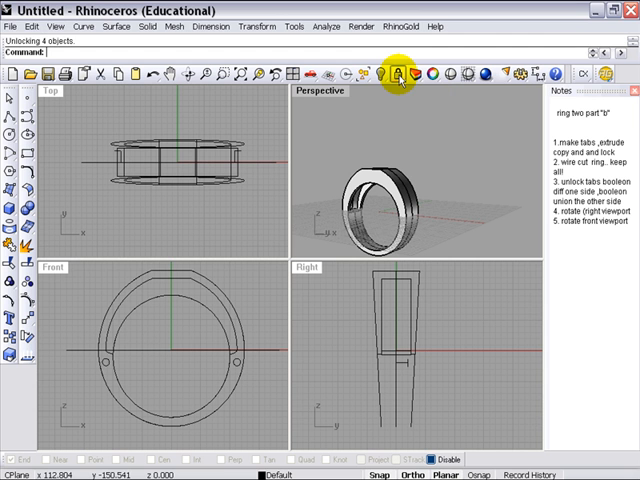
{"action": "mouse_move", "coordinate": [386, 112]}
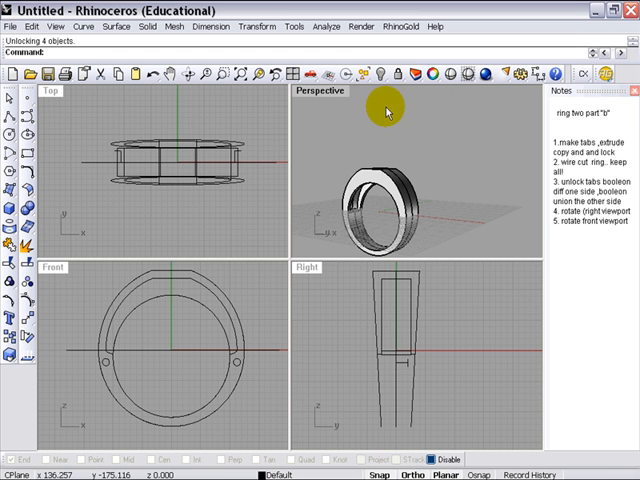
{"action": "mouse_move", "coordinate": [324, 280]}
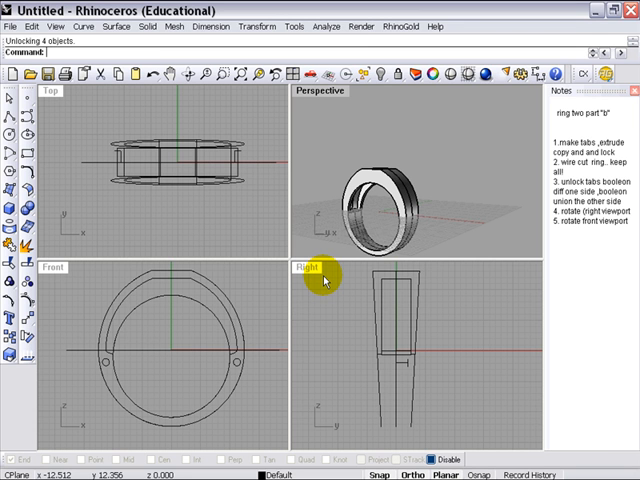
{"action": "mouse_move", "coordinate": [120, 212]}
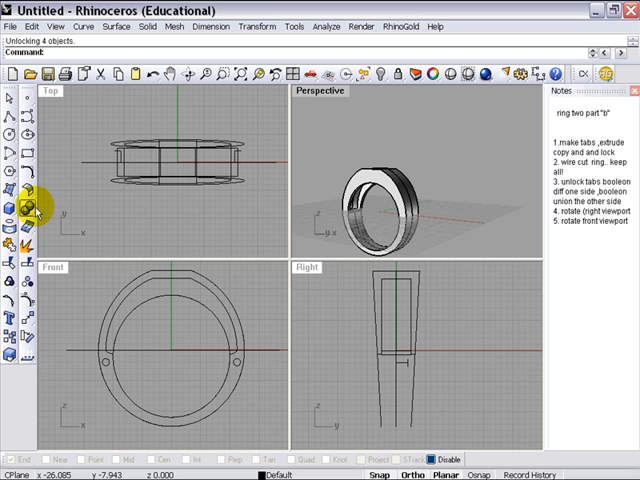
Boolean-difference both tabs from one ring half, deleting input, leaving matching holes.
{"action": "left_click", "coordinate": [20, 208]}
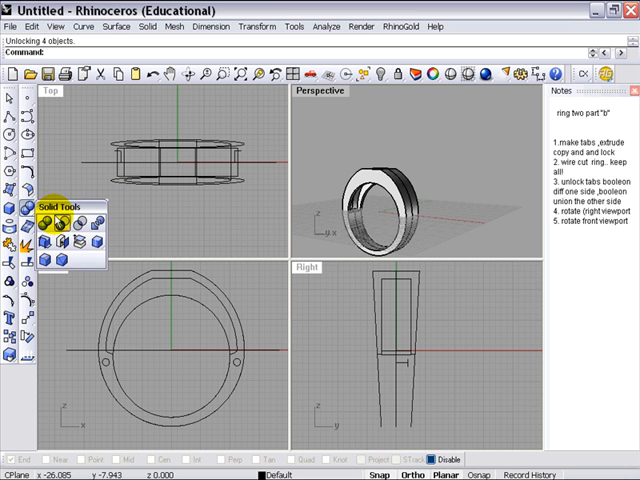
{"action": "left_click", "coordinate": [52, 222]}
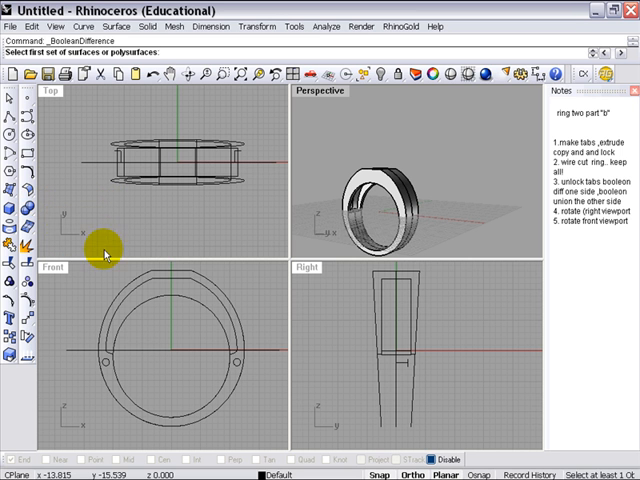
{"action": "mouse_move", "coordinate": [392, 388]}
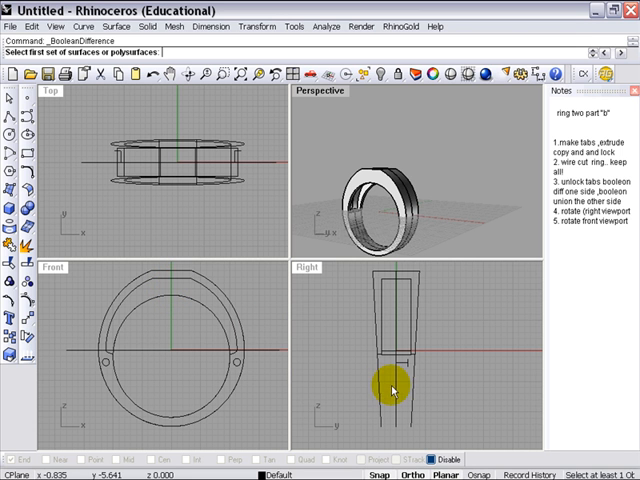
{"action": "mouse_move", "coordinate": [388, 392]}
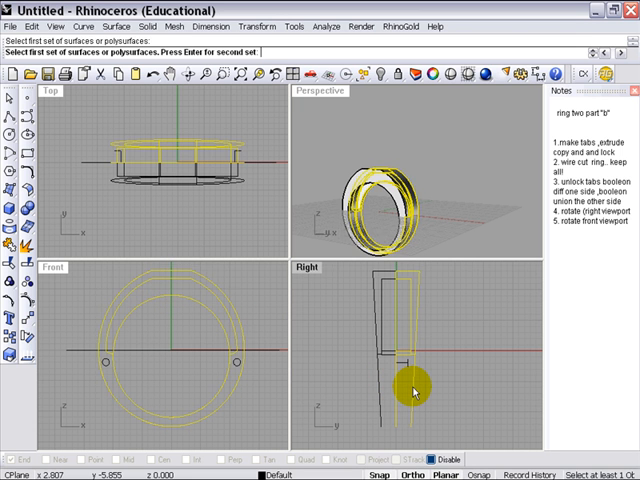
{"action": "mouse_move", "coordinate": [326, 392]}
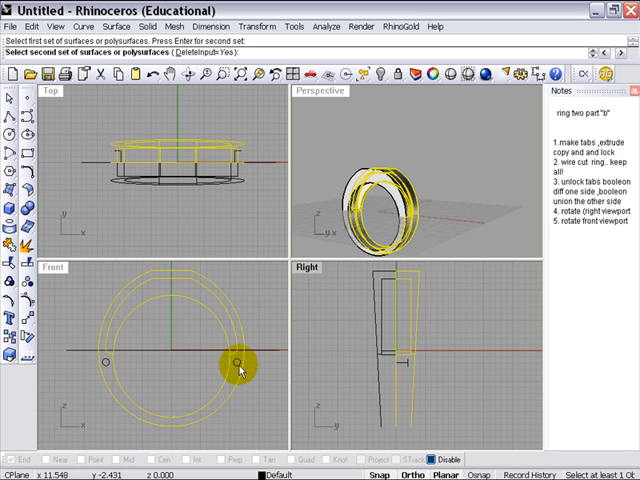
{"action": "left_click", "coordinate": [236, 364]}
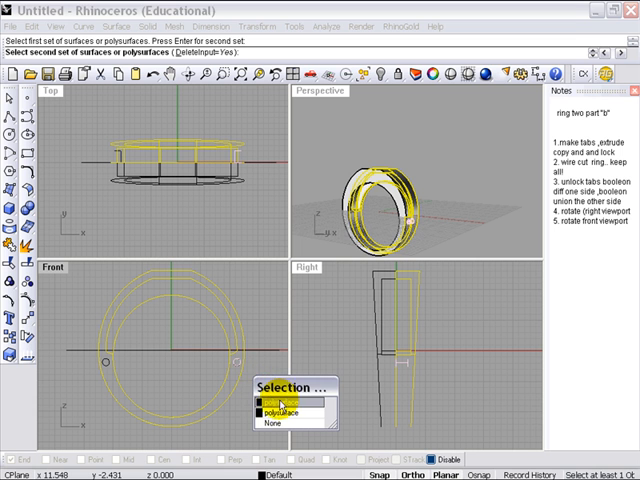
{"action": "left_click", "coordinate": [270, 408]}
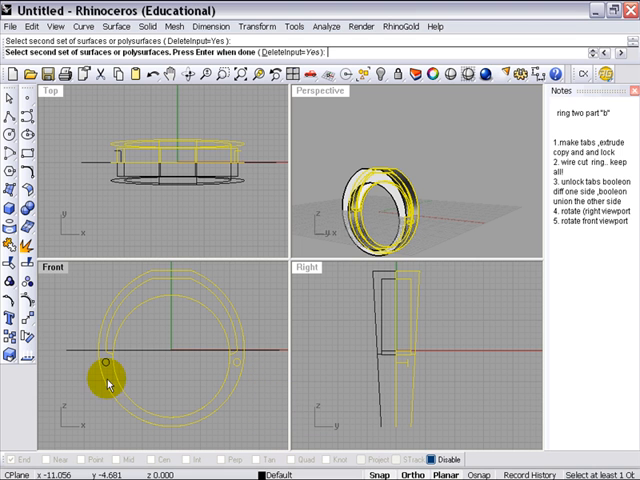
{"action": "left_click", "coordinate": [108, 378]}
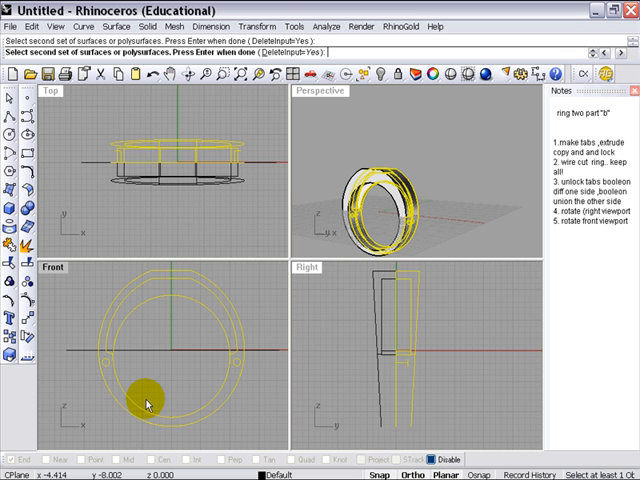
{"action": "left_click", "coordinate": [152, 398]}
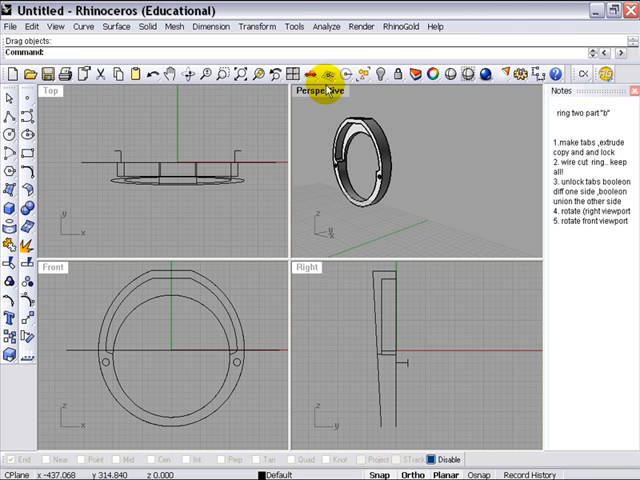
{"action": "double_click", "coordinate": [320, 92]}
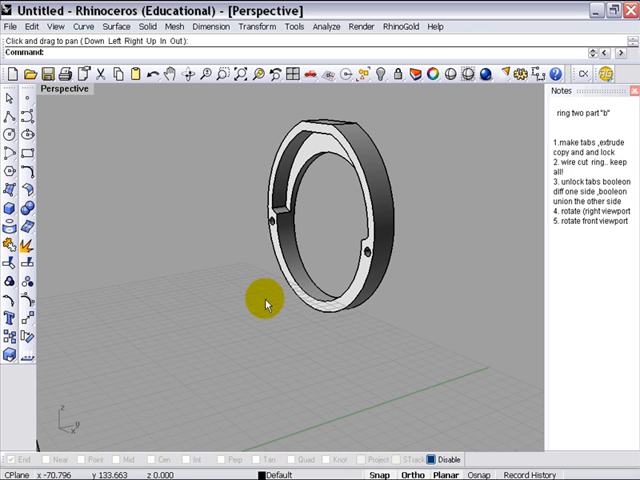
{"action": "left_click_drag", "start_coordinate": [268, 304], "coordinate": [310, 284]}
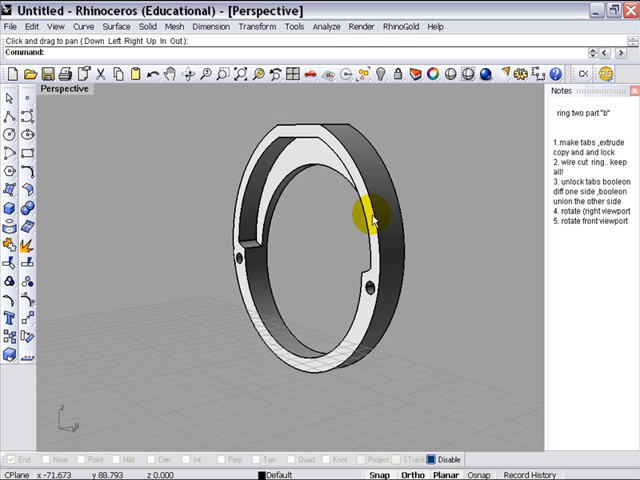
{"action": "left_click_drag", "start_coordinate": [370, 216], "coordinate": [68, 90]}
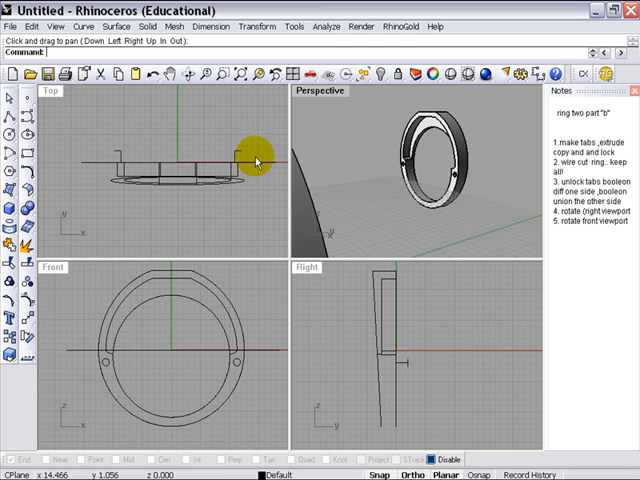
{"action": "left_click", "coordinate": [150, 76]}
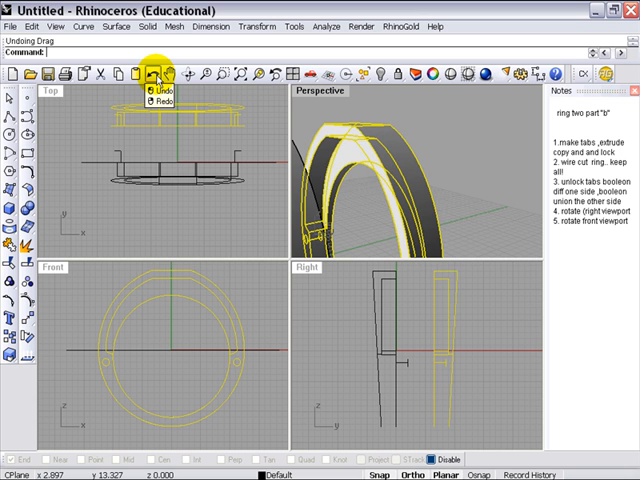
{"action": "left_click", "coordinate": [152, 74]}
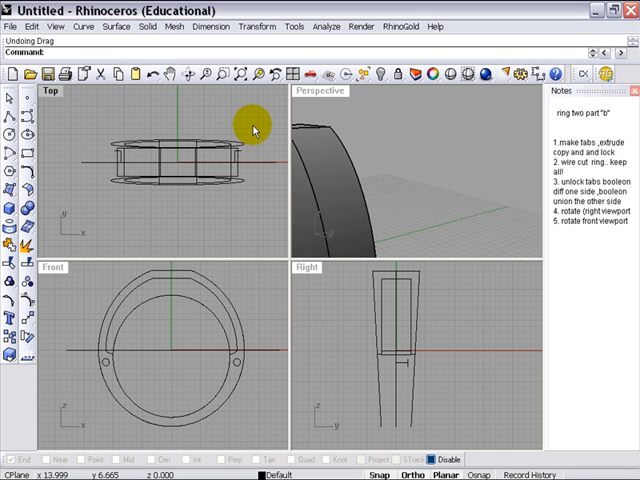
{"action": "mouse_move", "coordinate": [272, 224]}
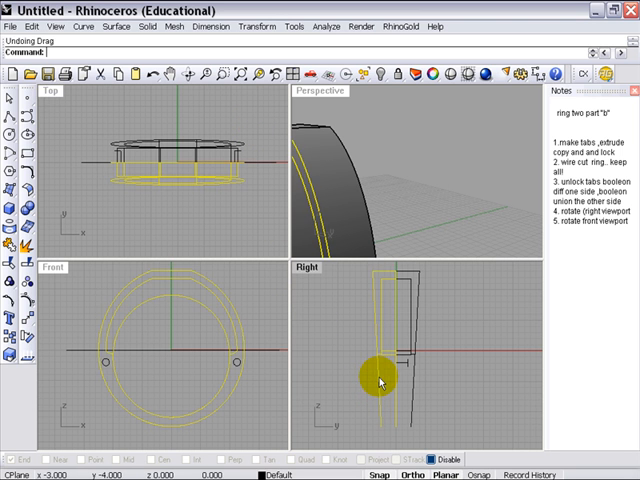
{"action": "mouse_move", "coordinate": [76, 196]}
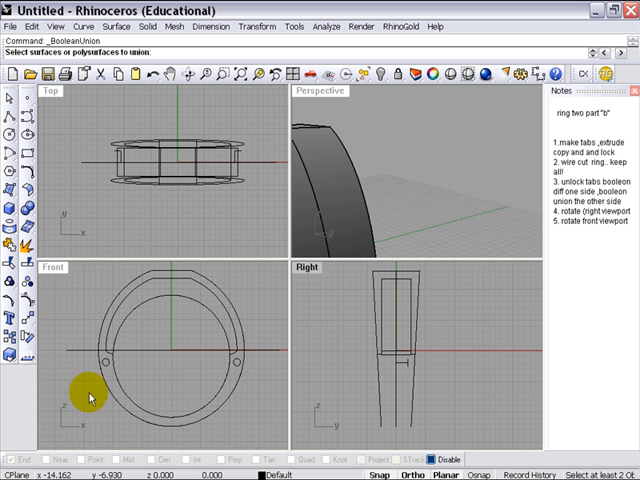
{"action": "mouse_move", "coordinate": [340, 392]}
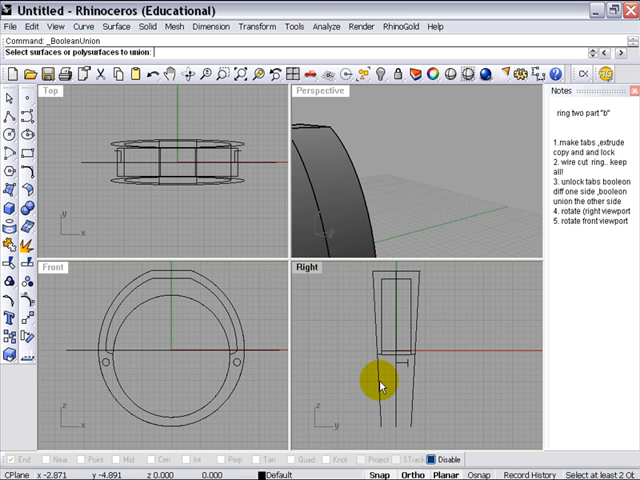
Boolean-union the two tabs with the other ring half into one solid.
{"action": "left_click", "coordinate": [182, 390]}
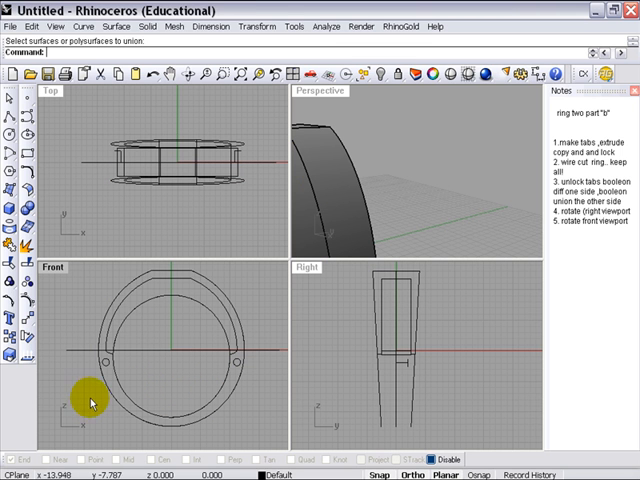
{"action": "mouse_move", "coordinate": [100, 382]}
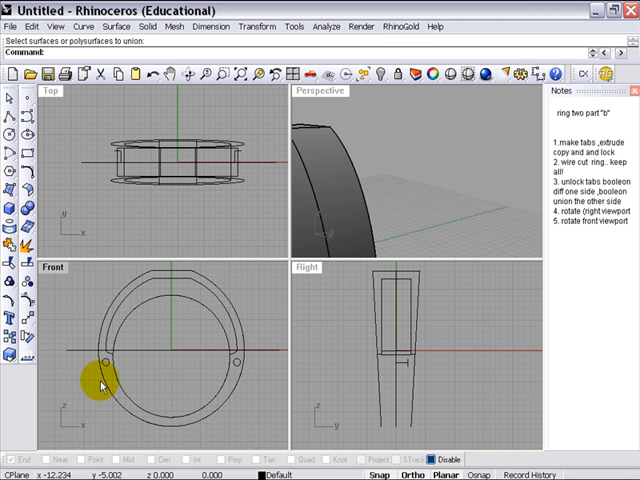
{"action": "left_click", "coordinate": [28, 210]}
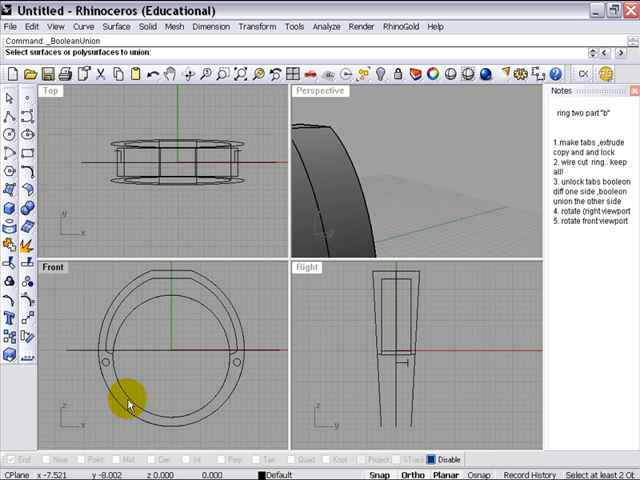
{"action": "left_click", "coordinate": [132, 402]}
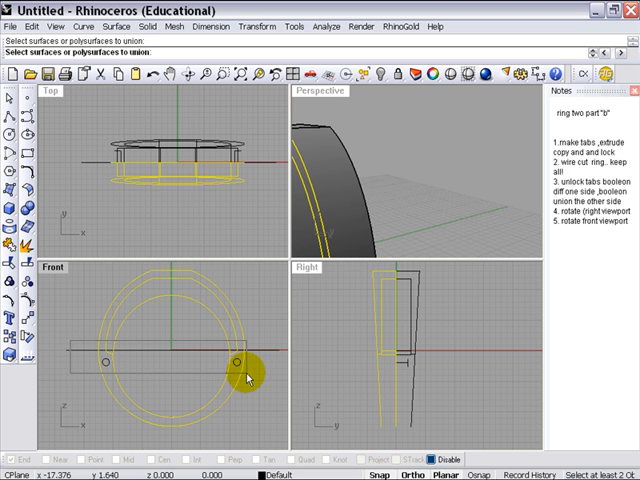
{"action": "left_click", "coordinate": [238, 378]}
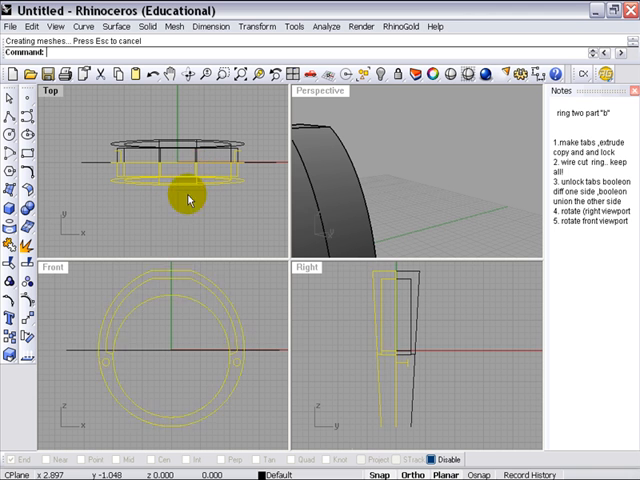
{"action": "left_click_drag", "start_coordinate": [188, 196], "coordinate": [268, 158]}
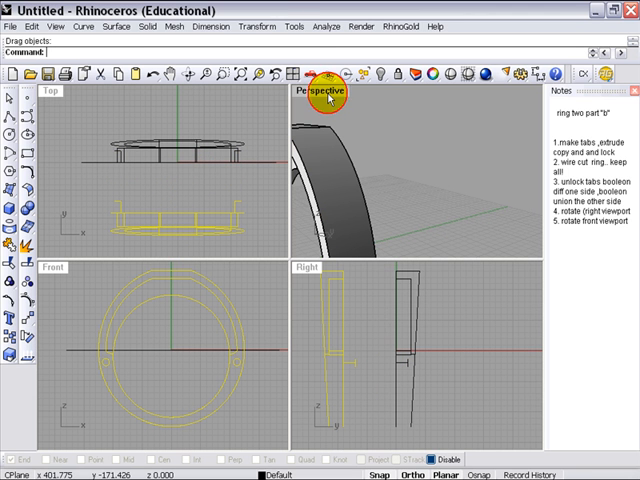
{"action": "double_click", "coordinate": [320, 92]}
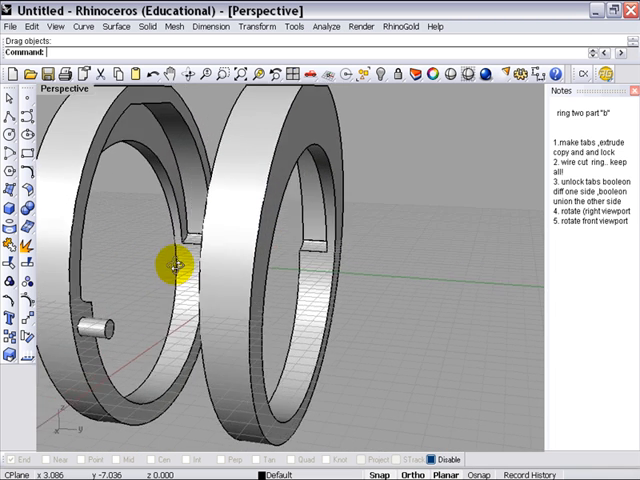
{"action": "left_click_drag", "start_coordinate": [176, 264], "coordinate": [324, 244]}
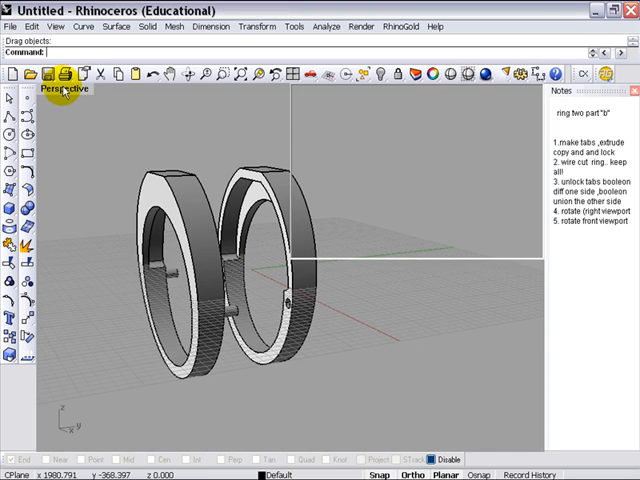
{"action": "left_click", "coordinate": [148, 74]}
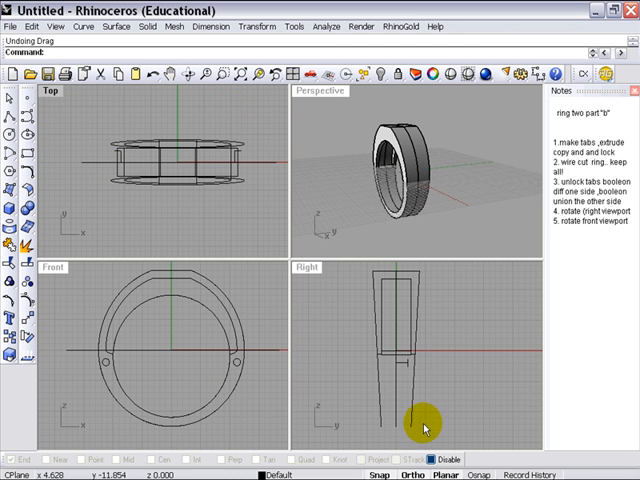
{"action": "mouse_move", "coordinate": [428, 328]}
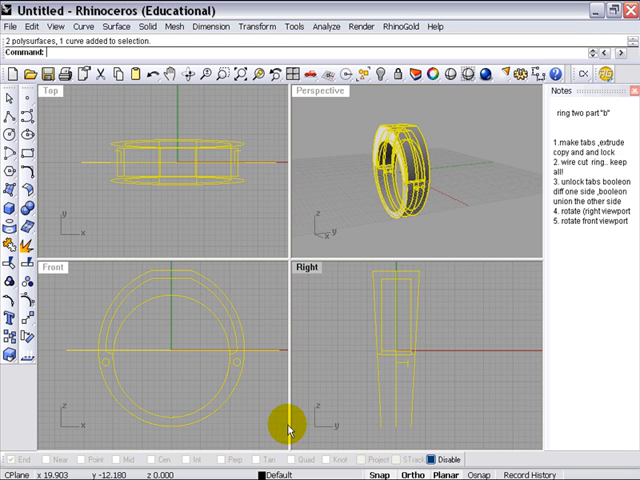
{"action": "mouse_move", "coordinate": [84, 372]}
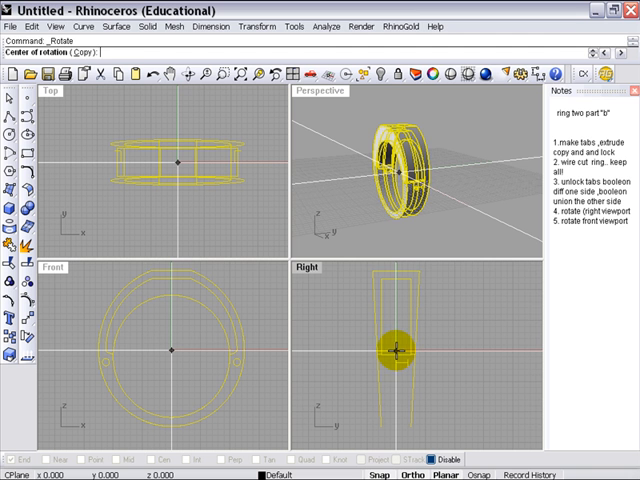
Rotate everything a quarter turn about the origin in the Right view so the ring lies flat.
{"action": "left_click", "coordinate": [392, 264]}
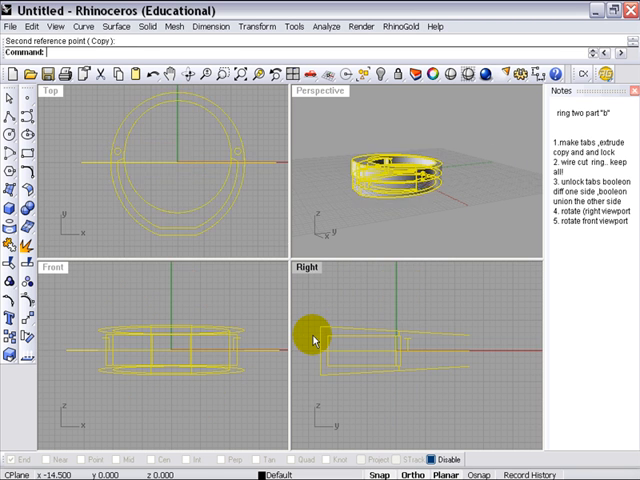
{"action": "mouse_move", "coordinate": [190, 296]}
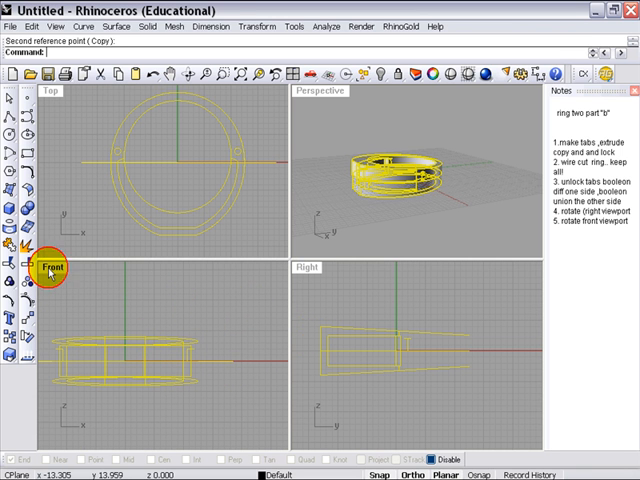
Rotate the upper ring half about a centre beside the ring so both halves lie flat side by side.
{"action": "double_click", "coordinate": [54, 268]}
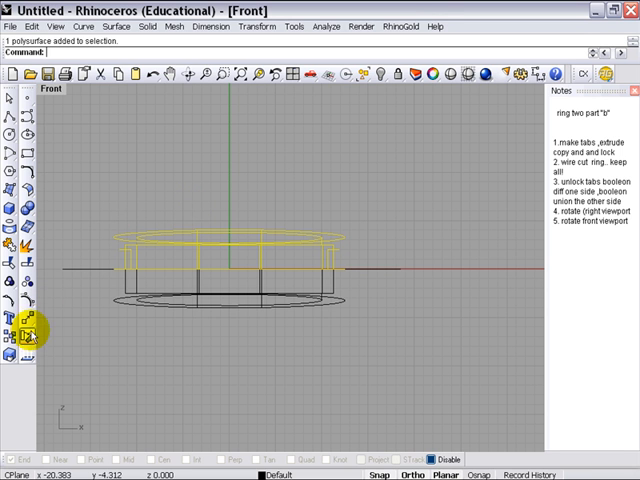
{"action": "left_click", "coordinate": [28, 332]}
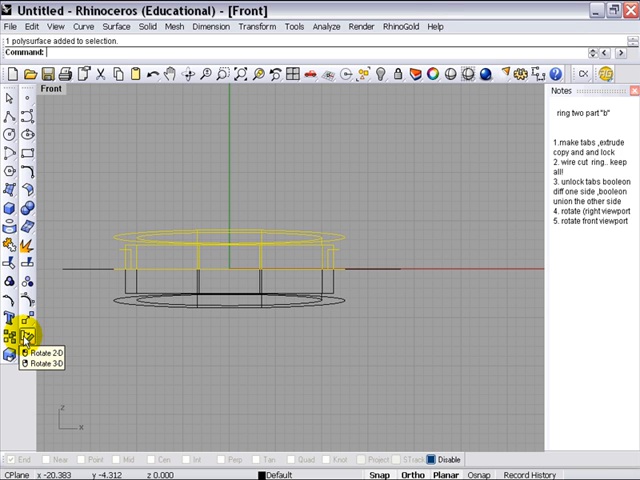
{"action": "left_click", "coordinate": [20, 352]}
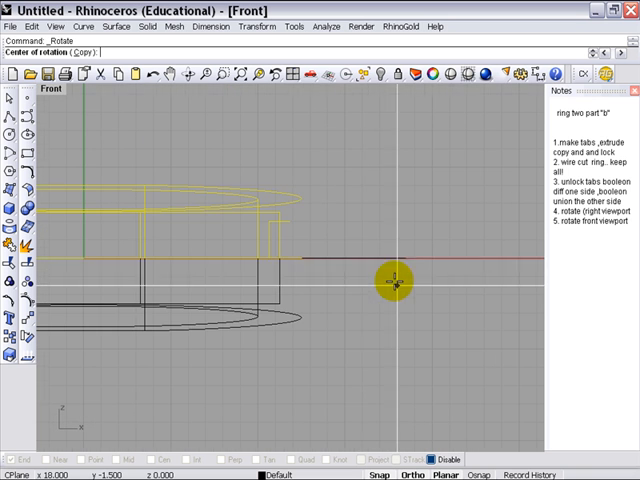
{"action": "left_click", "coordinate": [398, 280]}
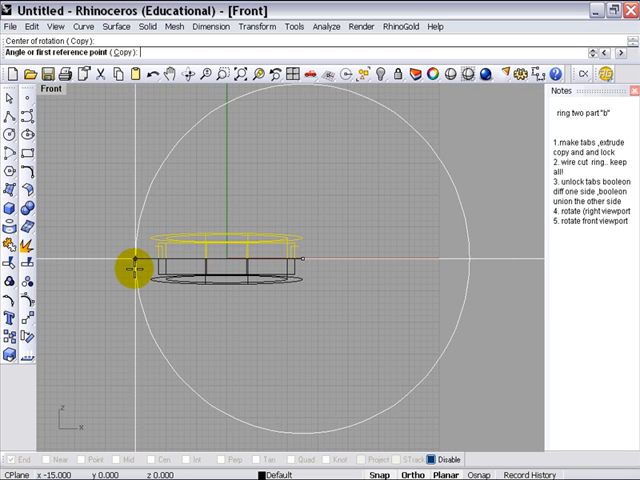
{"action": "mouse_move", "coordinate": [236, 140]}
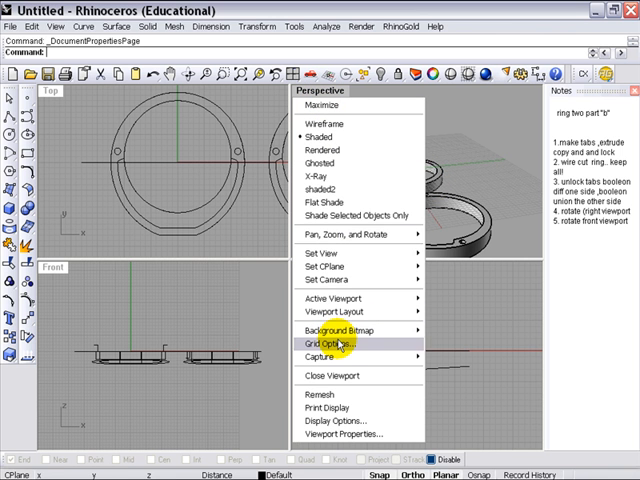
Hide grid lines and grid axes in all viewports via Grid Options.
{"action": "left_click", "coordinate": [328, 344]}
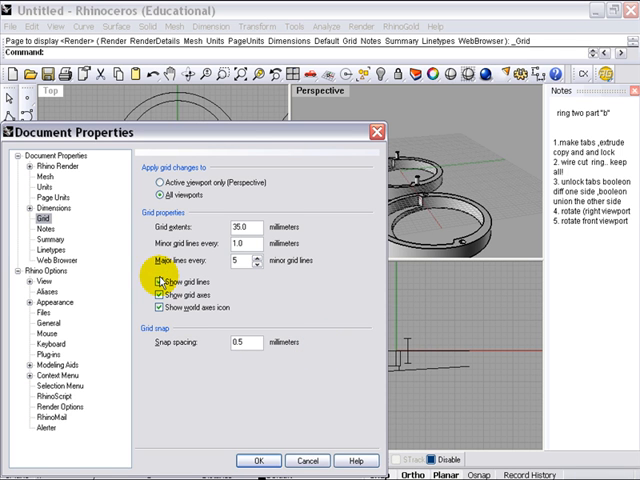
{"action": "left_click", "coordinate": [160, 292]}
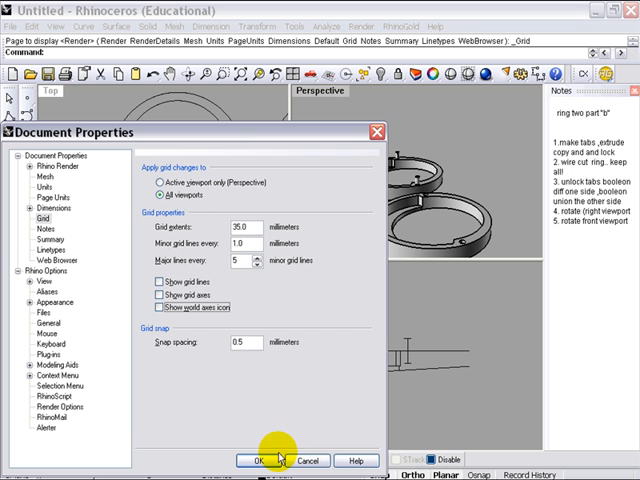
{"action": "left_click", "coordinate": [248, 460]}
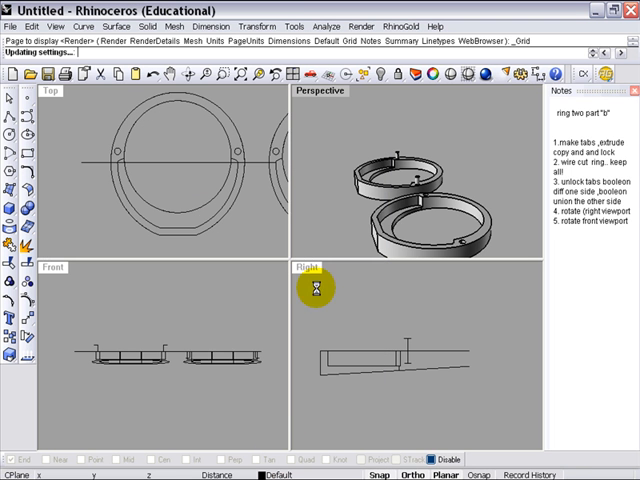
Maximize the Perspective viewport and orbit around the two flat ring halves.
{"action": "double_click", "coordinate": [320, 92]}
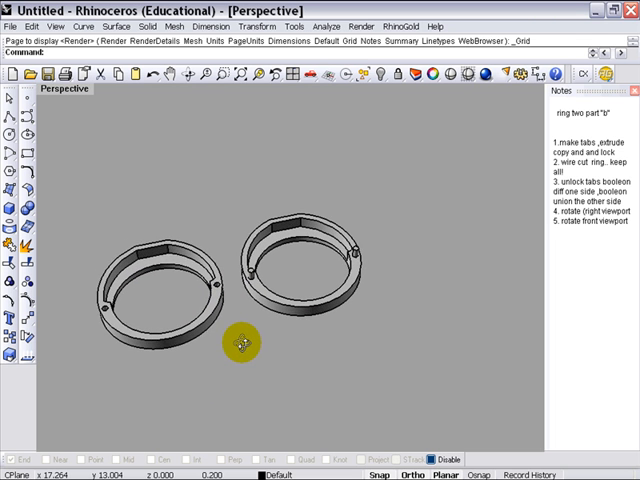
{"action": "left_click_drag", "start_coordinate": [244, 344], "coordinate": [290, 120]}
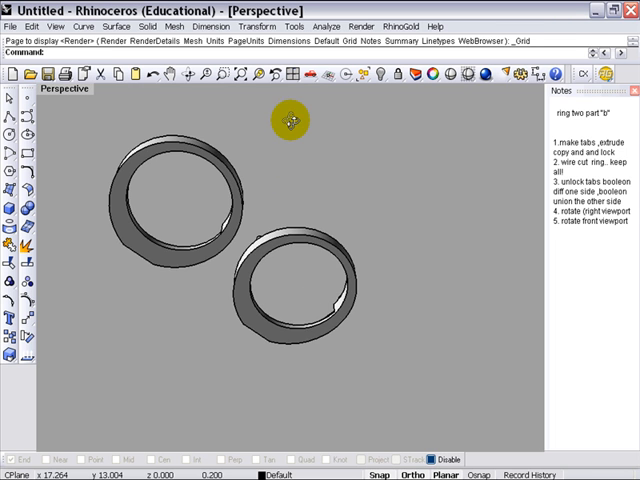